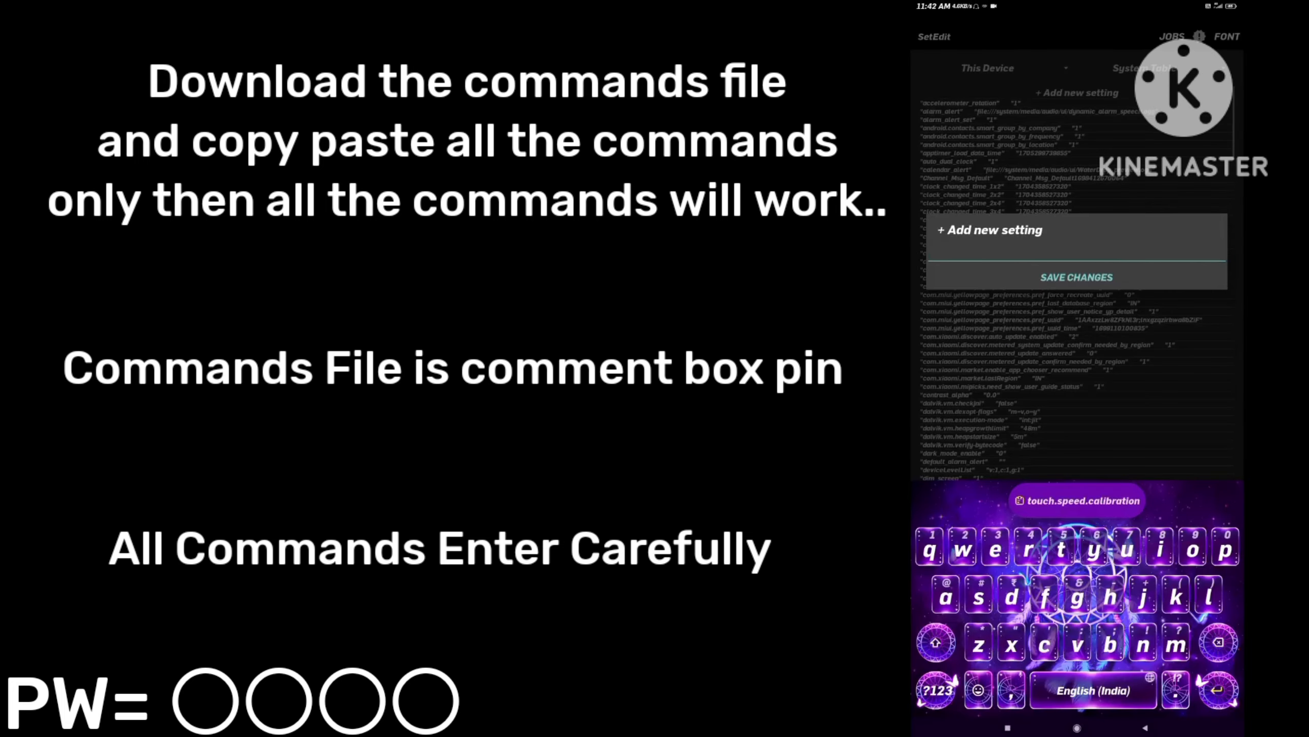
Enter high_performance_mode_on as the new setting's name
type("spe")
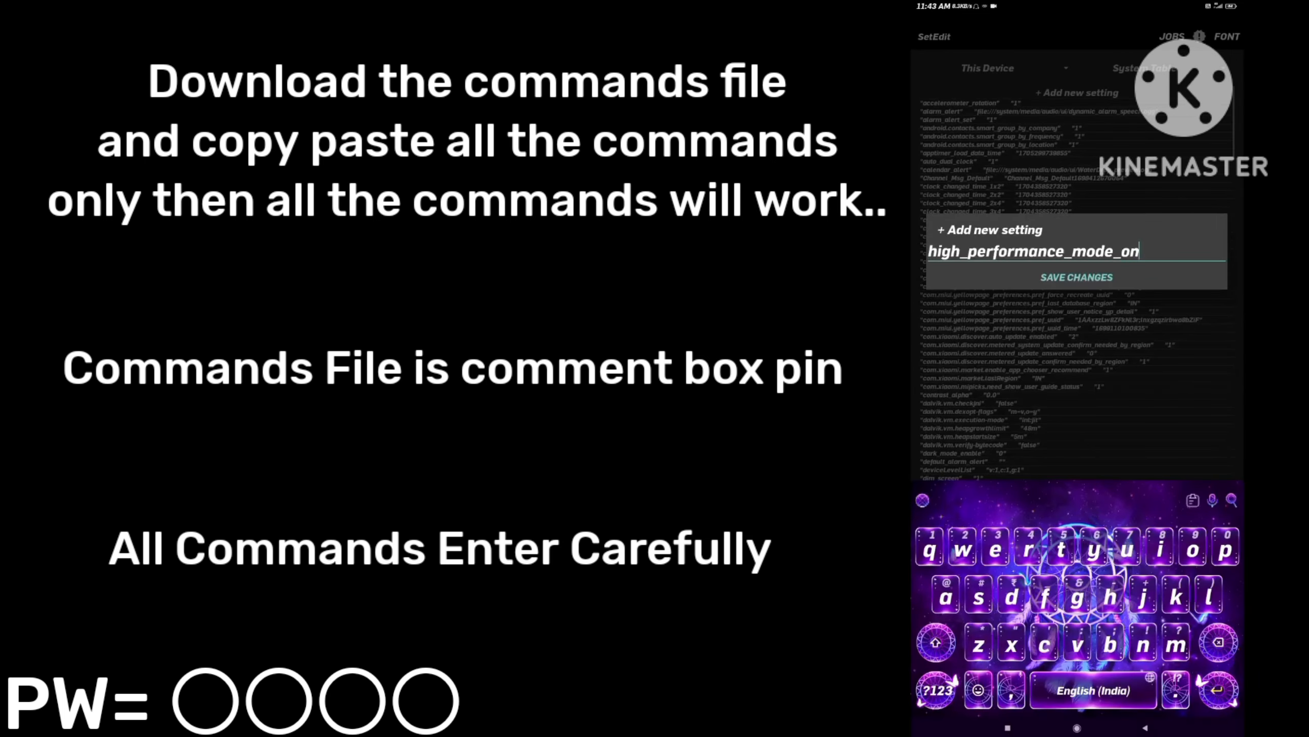
Save high_performance_mode_on to the settings table and return to the home screen
left_click(1076, 278)
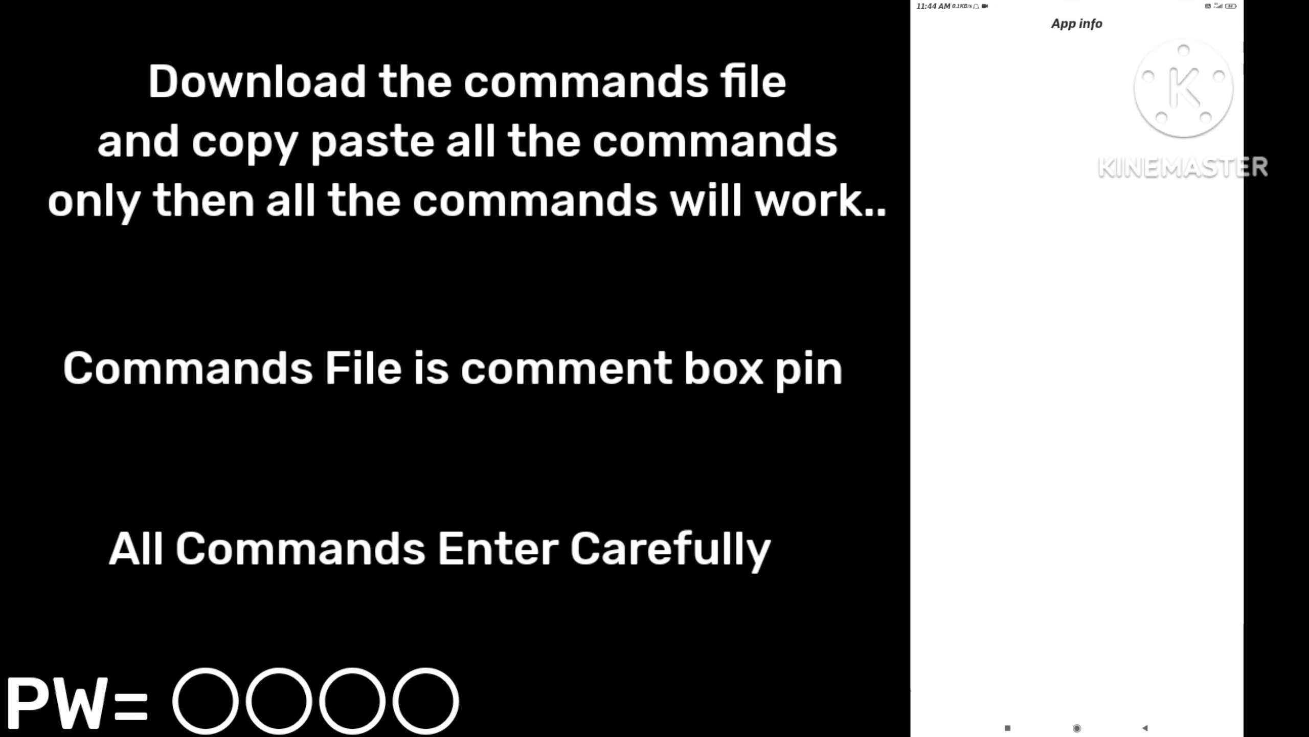
left_click(1144, 726)
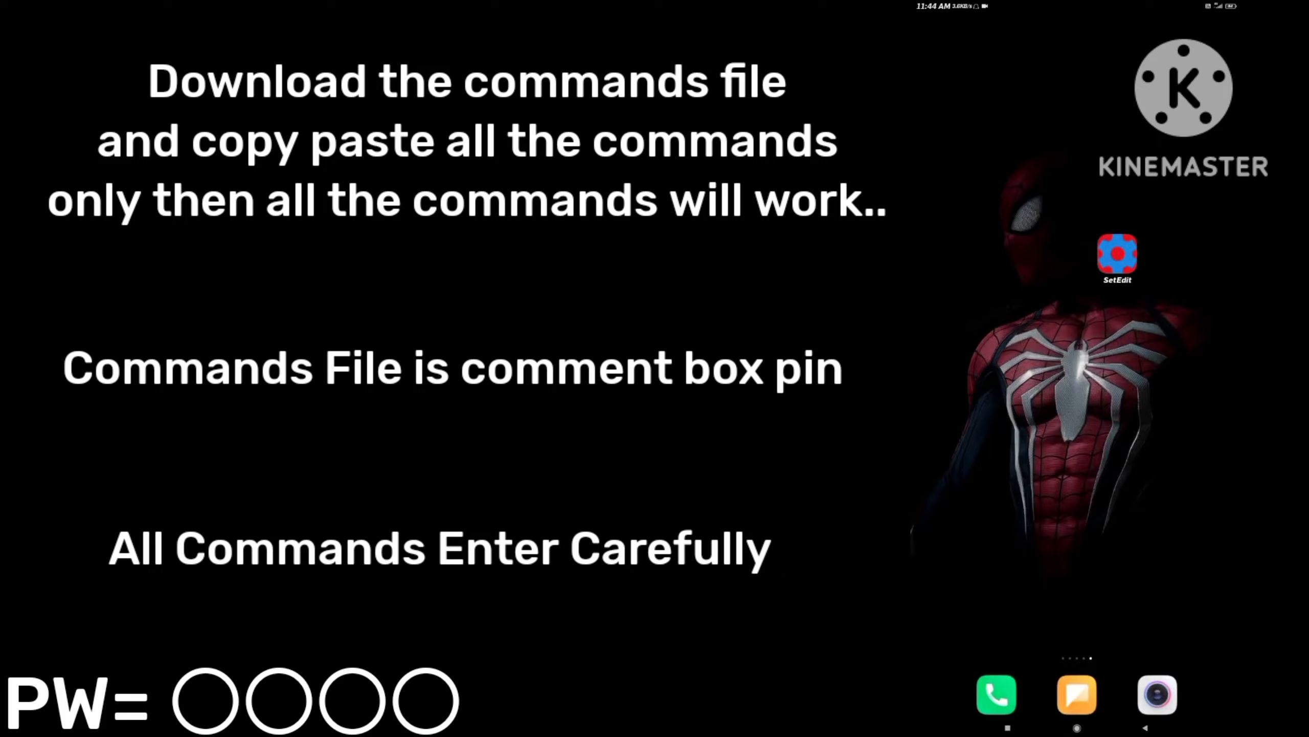